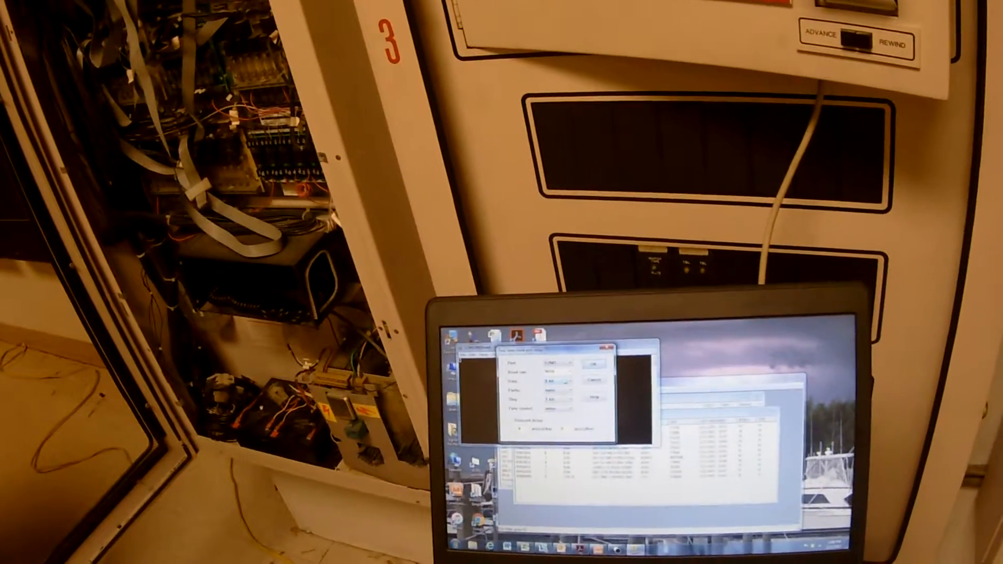
# Show the list of available baud rates in the serial port settings
pyautogui.click(568, 385)
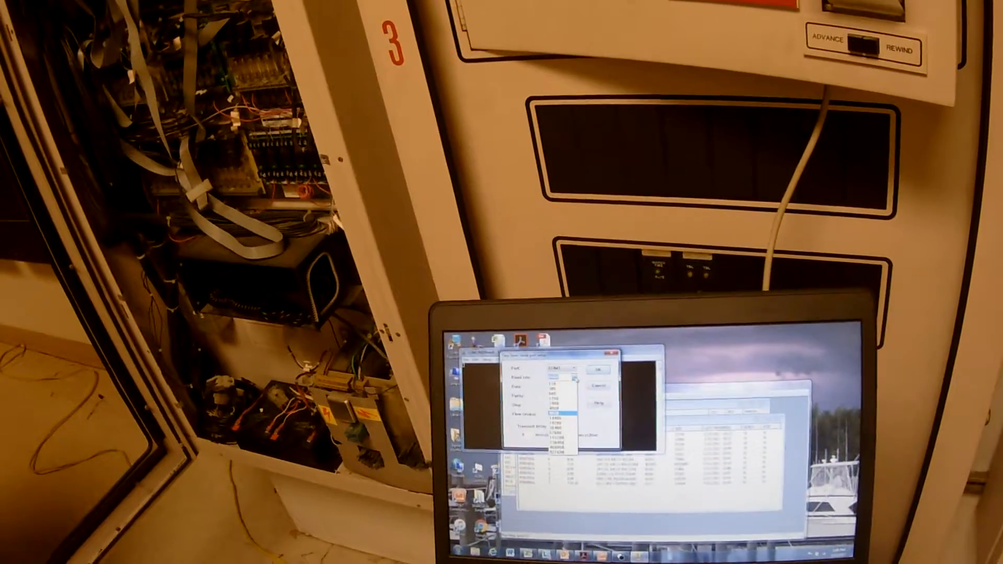